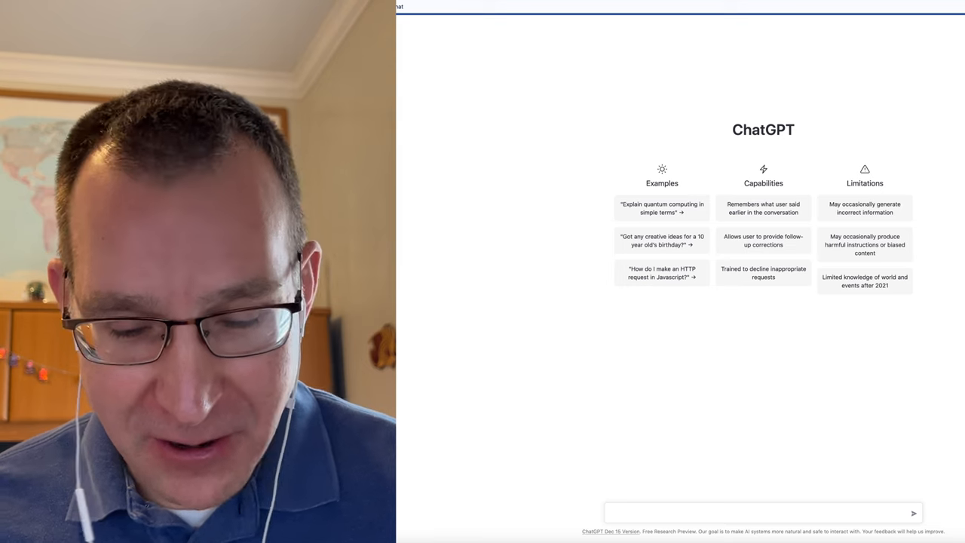
- Send the first model railroading question and scroll back through answers on scales, manufacturers and DCC brands
{"action": "key", "text": "Return"}
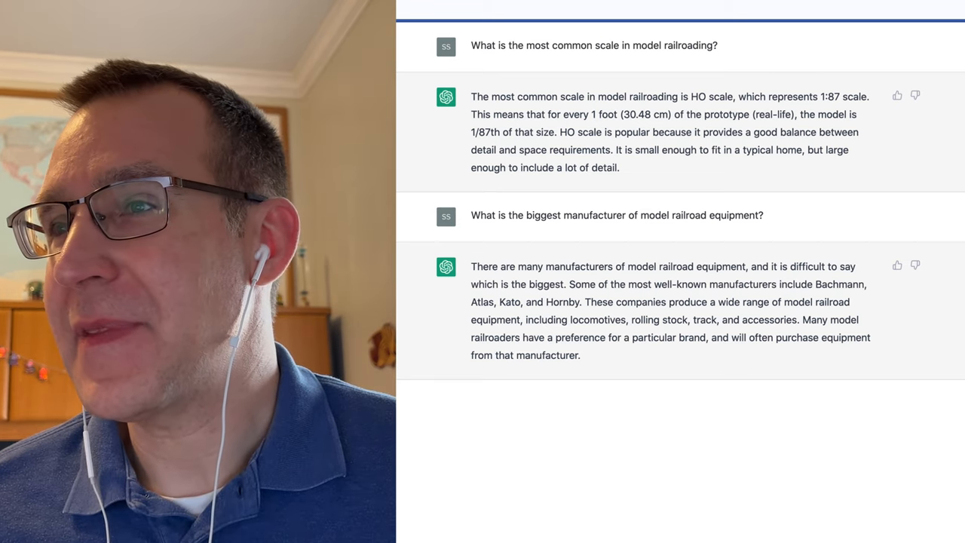
{"action": "scroll", "scroll_direction": "up", "scroll_amount": 3}
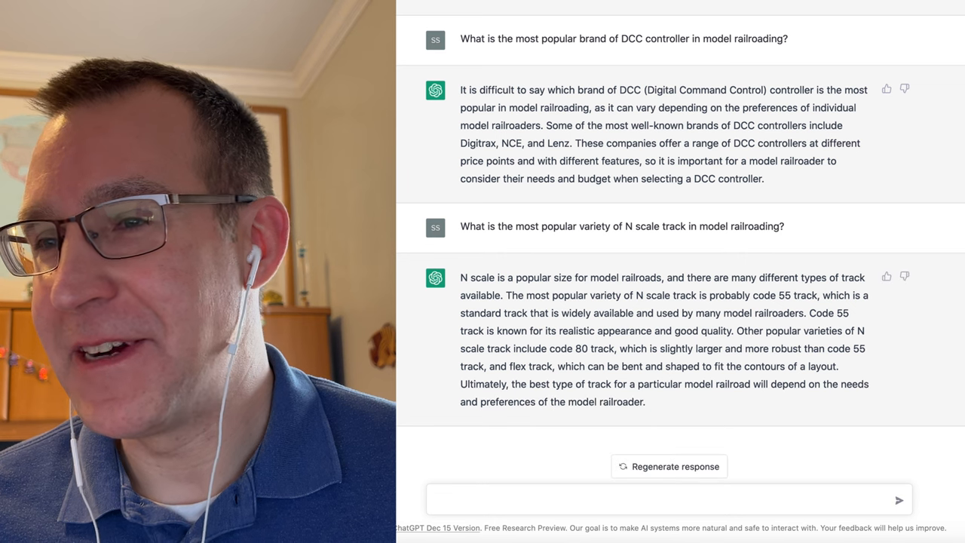
- Ask for the average model railroad size in the United States, Australia, Japan and the UK
{"action": "type", "text": "What is the average size of a model railroad in the united states, australia,"}
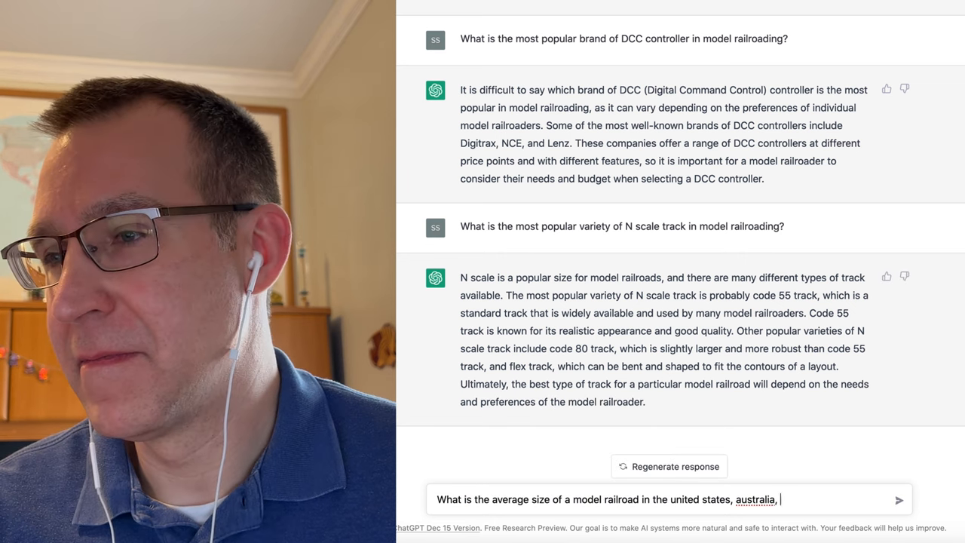
{"action": "type", "text": "Japan"}
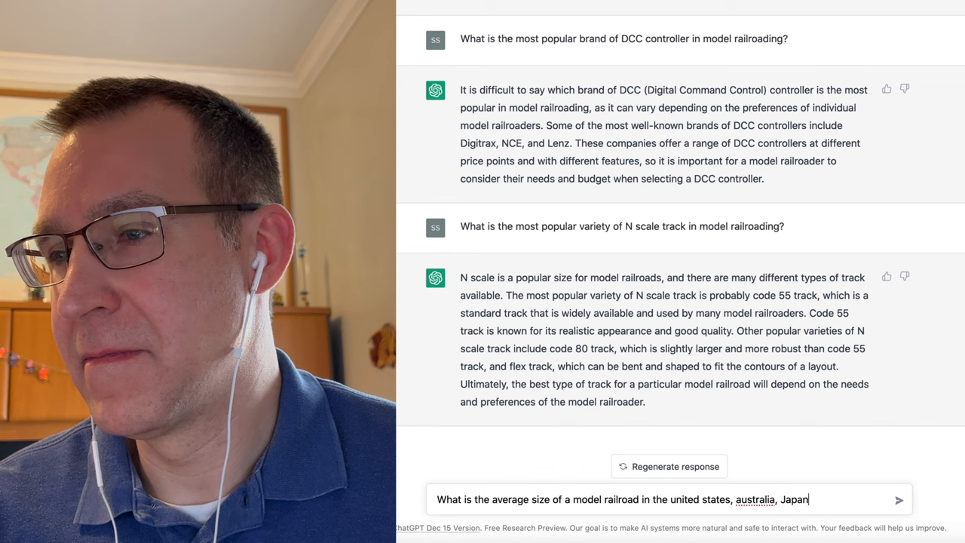
{"action": "type", "text": ", and the UK?"}
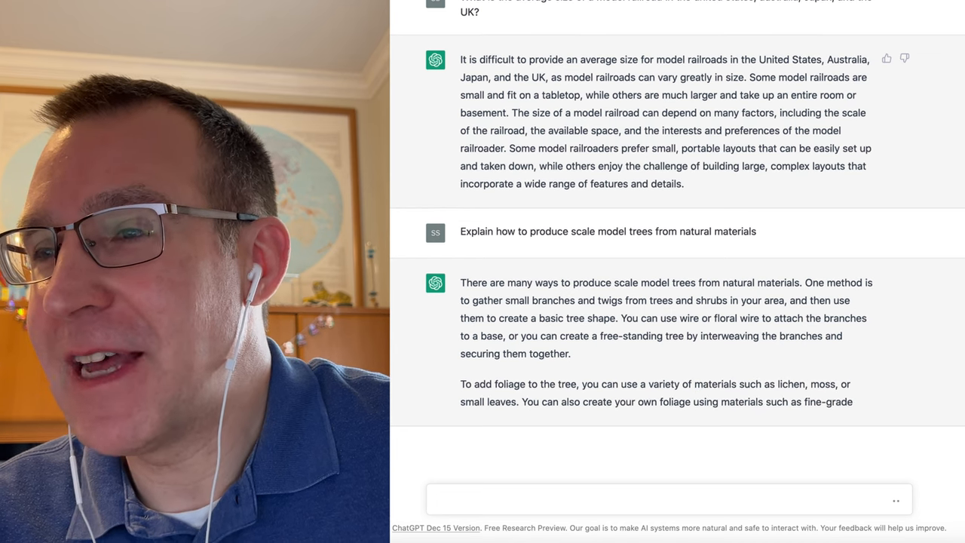
- Scroll down to read the full reply on making scale model trees from natural materials
{"action": "scroll", "scroll_direction": "down", "scroll_amount": 3}
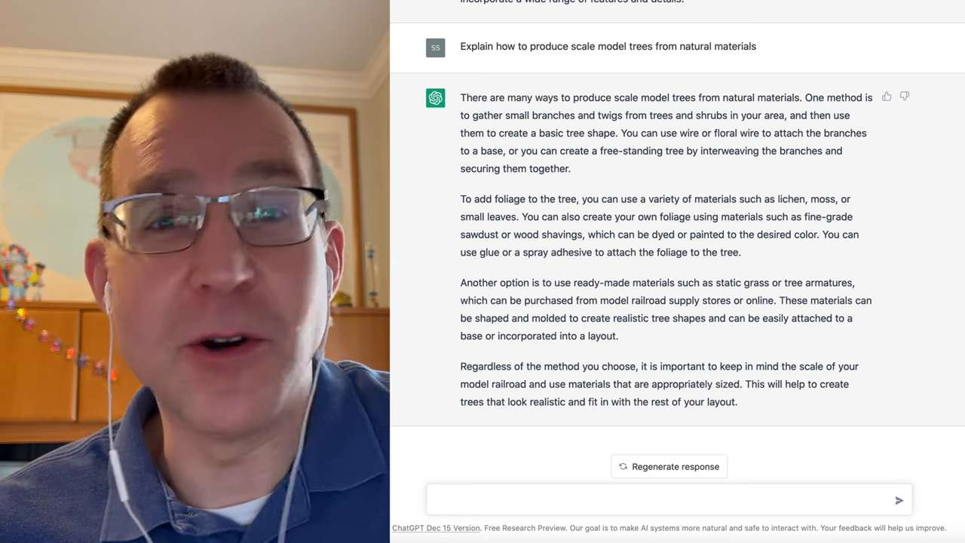
- Ask about the most common US freight car, then draft a question on popular model railroad YouTube channels
{"action": "type", "text": "What is the most common type of freight car on railroads in the united states?"}
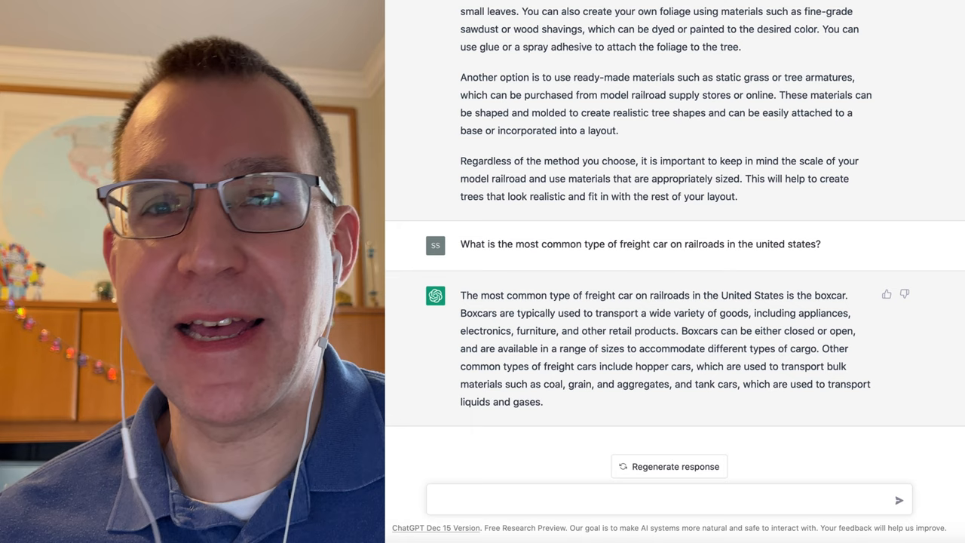
{"action": "type", "text": "What are the most popular youtube channels for model railroad"}
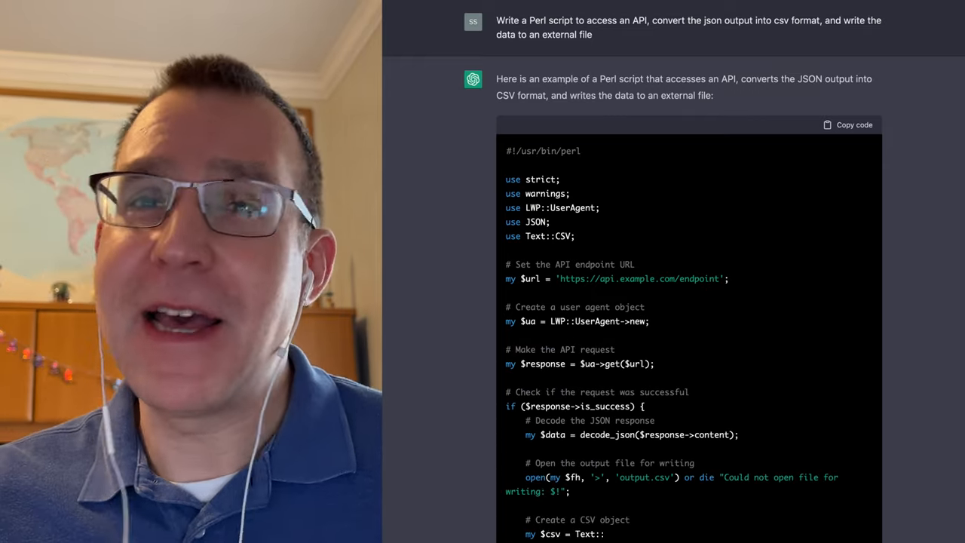
- Scroll past the Perl script back to the Model Railroader subscriber answer
{"action": "scroll", "scroll_direction": "down", "scroll_amount": 3}
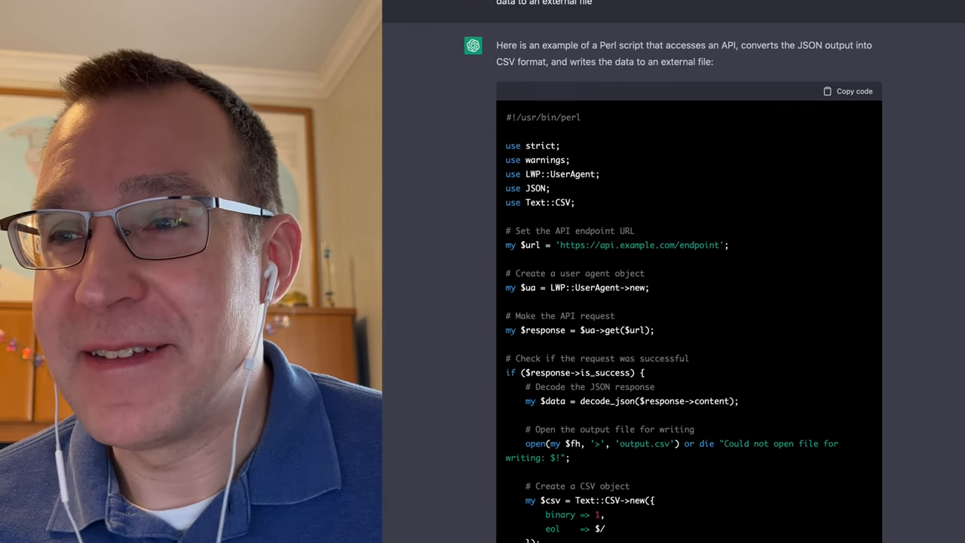
{"action": "scroll", "scroll_direction": "down", "scroll_amount": 3}
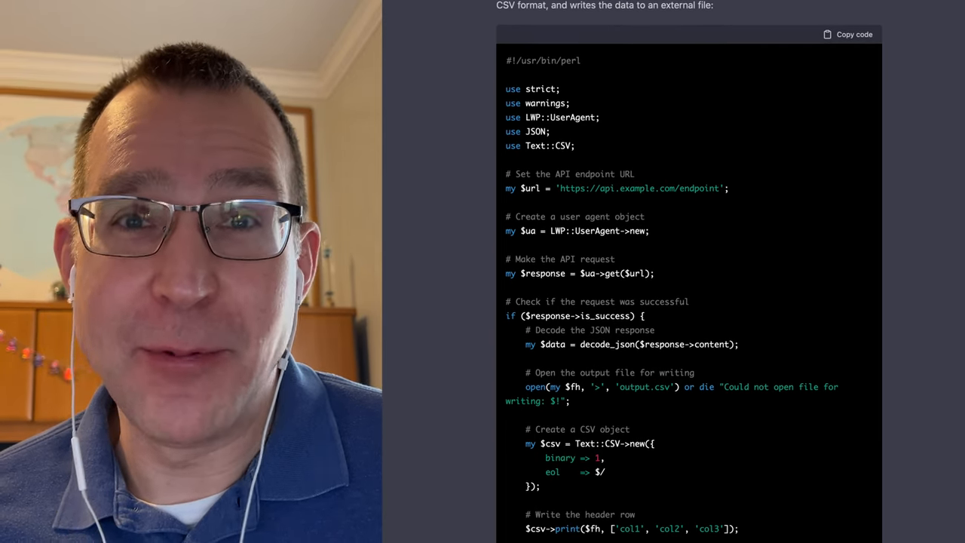
{"action": "scroll", "scroll_direction": "down", "scroll_amount": 3}
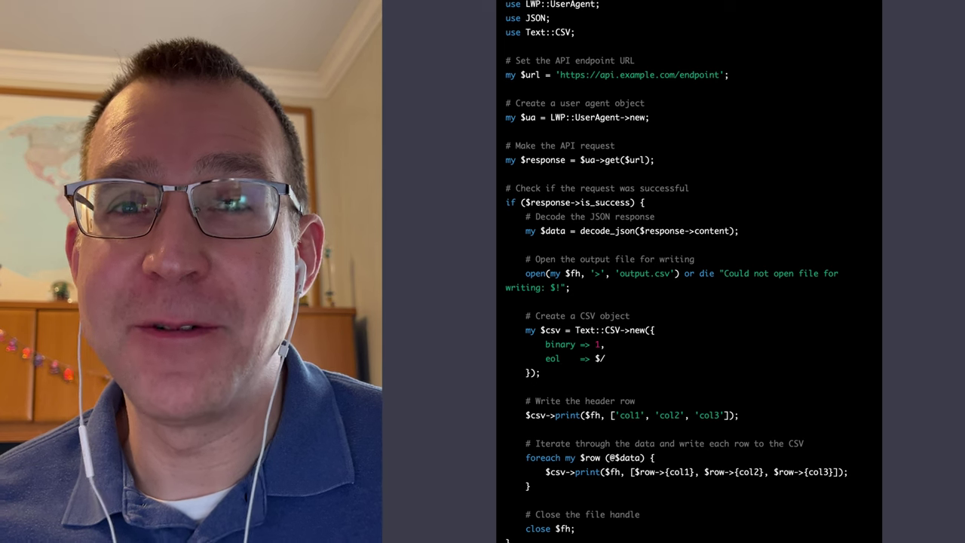
{"action": "scroll", "scroll_direction": "down", "scroll_amount": 3}
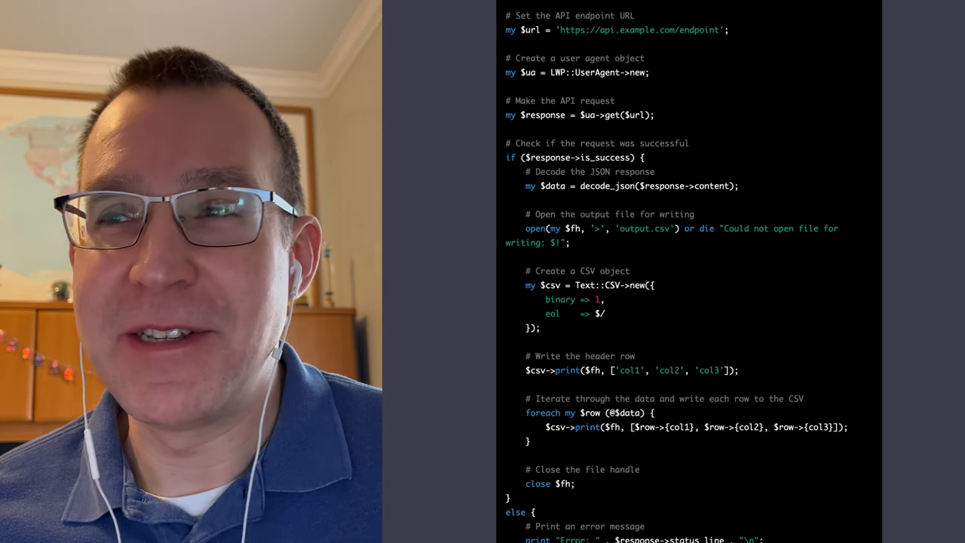
{"action": "scroll", "scroll_direction": "down", "scroll_amount": 3}
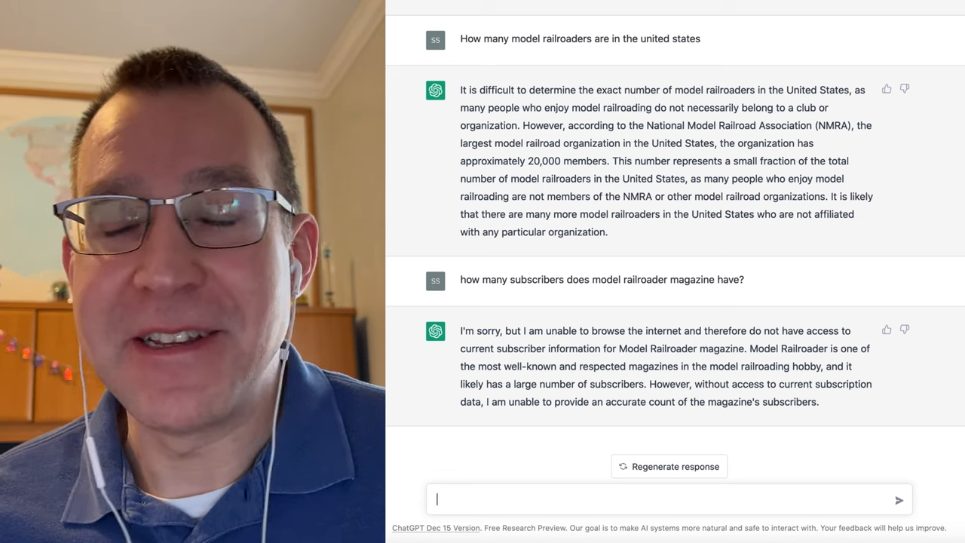
- Ask 'What is the best way to get started in model railroading?'
{"action": "type", "text": "What is the best way to get started in model railro"}
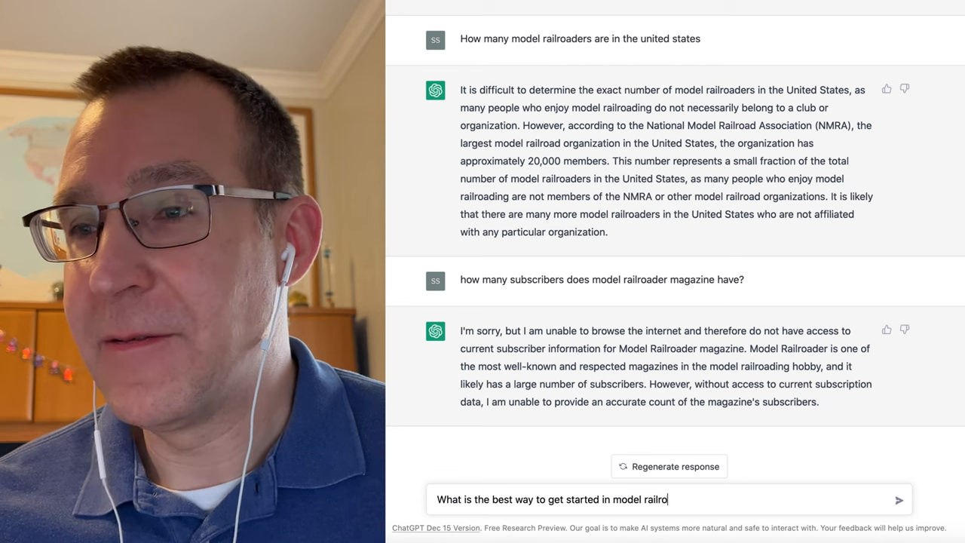
{"action": "left_click", "coordinate": [899, 499]}
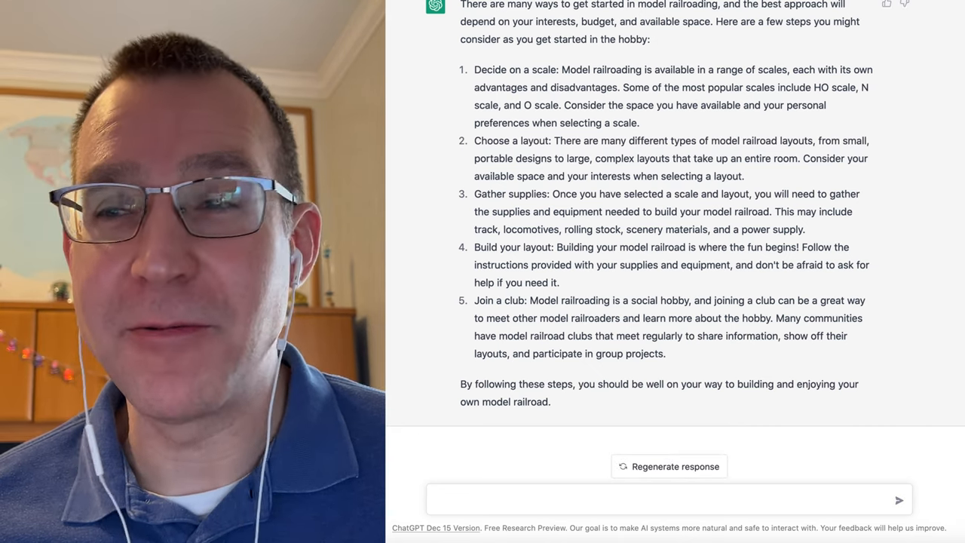
- Ask about the future of model railroading, then start asking whether the hobby will grow or shrink
{"action": "type", "text": "What"}
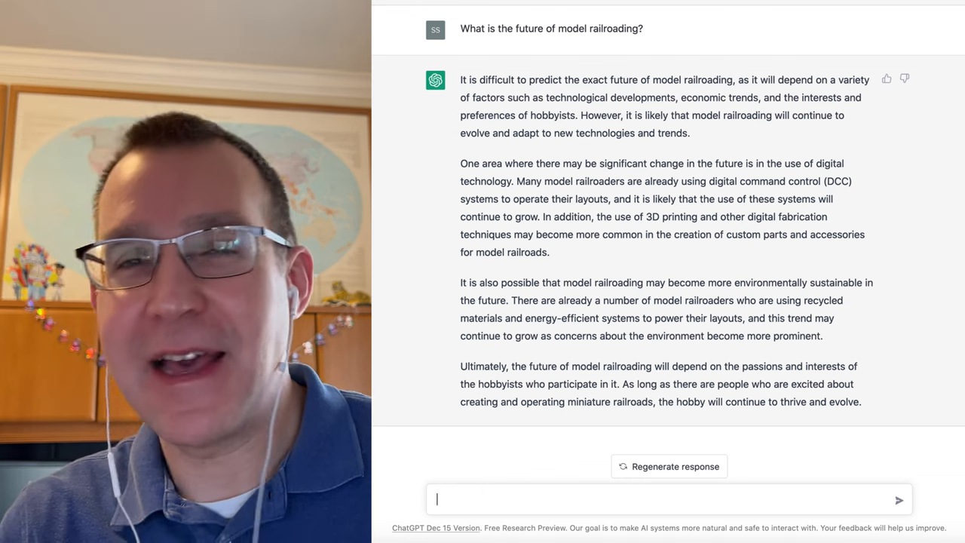
{"action": "type", "text": "Will the hobby of model railroading grow or shrink in the"}
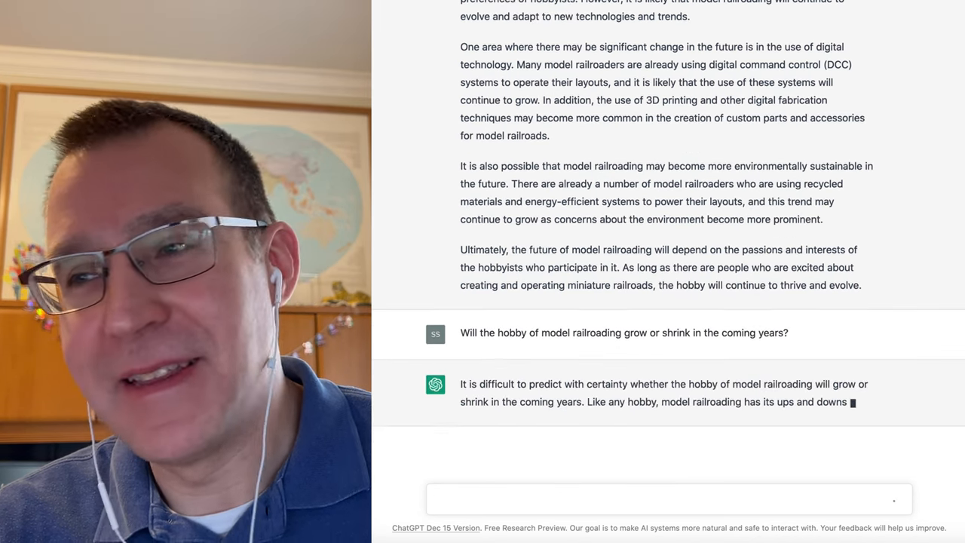
- Scroll through the grow-or-shrink reply as it generates, then focus the message box
{"action": "scroll", "scroll_direction": "down", "scroll_amount": 3}
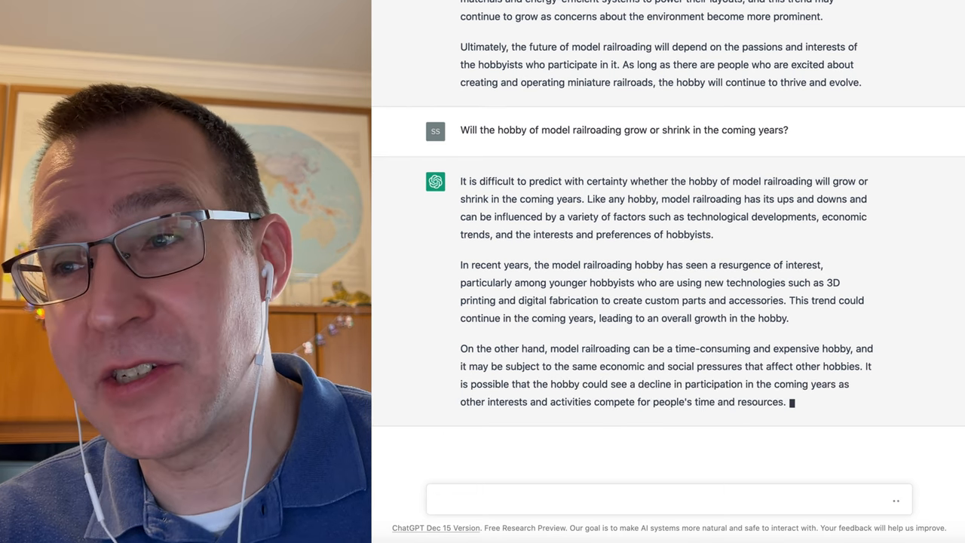
{"action": "scroll", "scroll_direction": "down", "scroll_amount": 3}
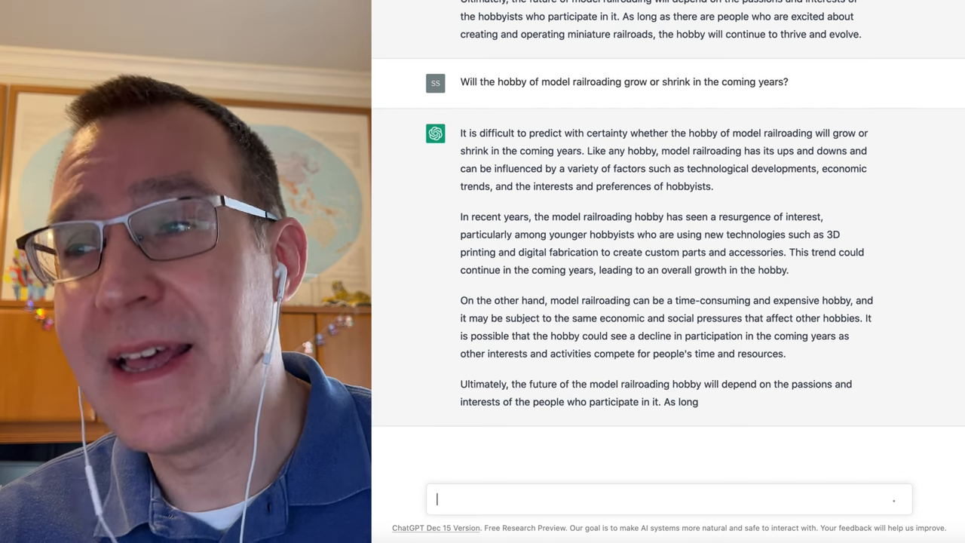
{"action": "scroll", "scroll_direction": "up", "scroll_amount": 3}
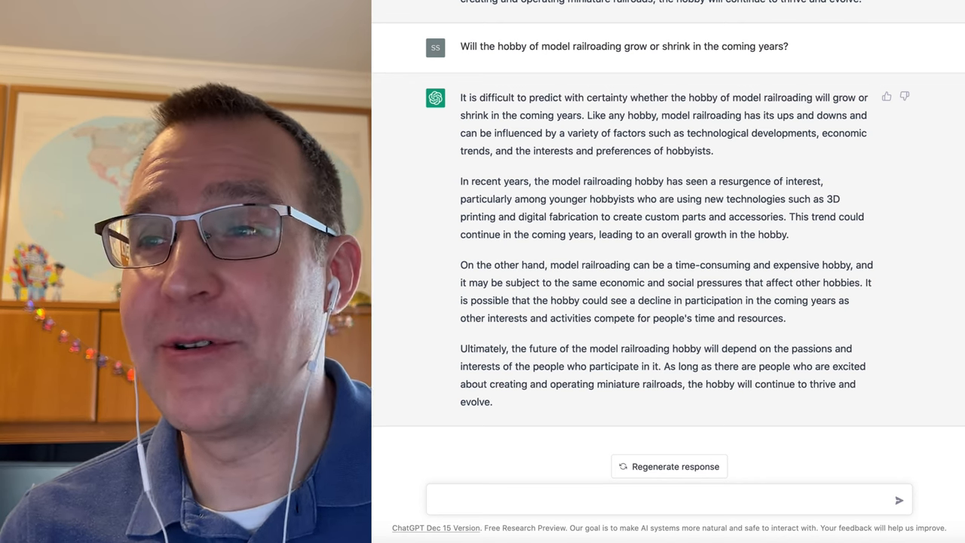
{"action": "left_click", "coordinate": [667, 499]}
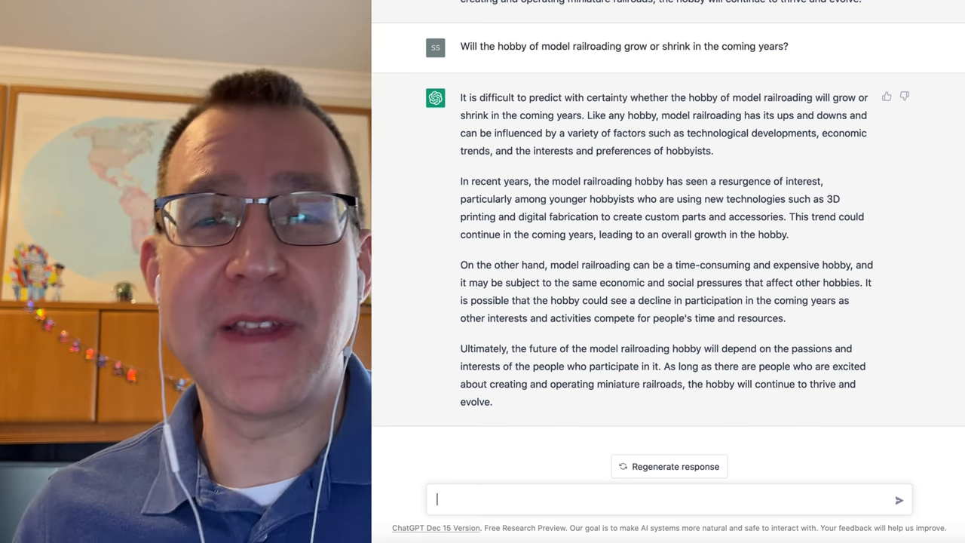